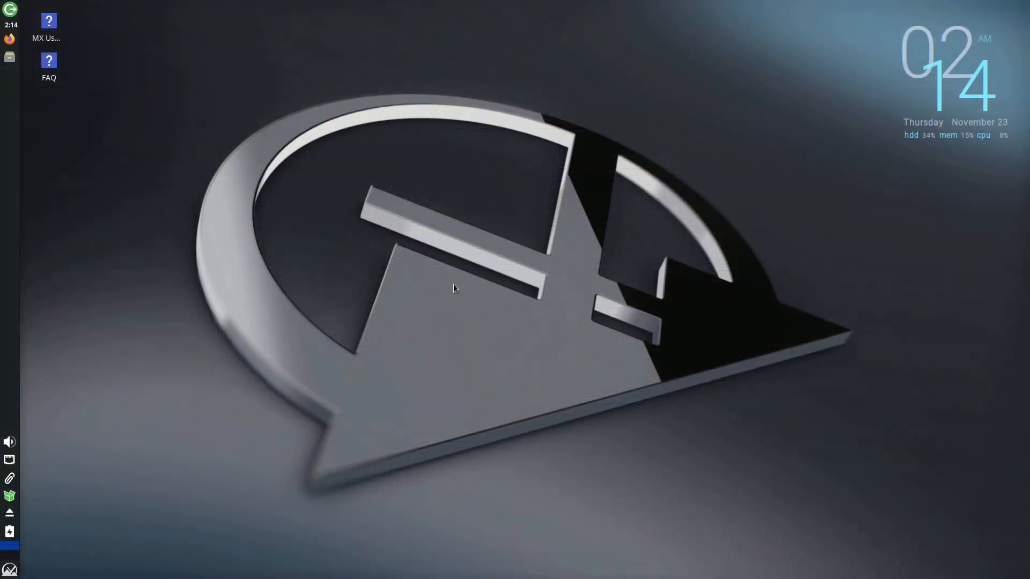
# Open DistroWatch.com and scroll down past the release news to the Page Hit Ranking.
pyautogui.rightClick(456, 289)
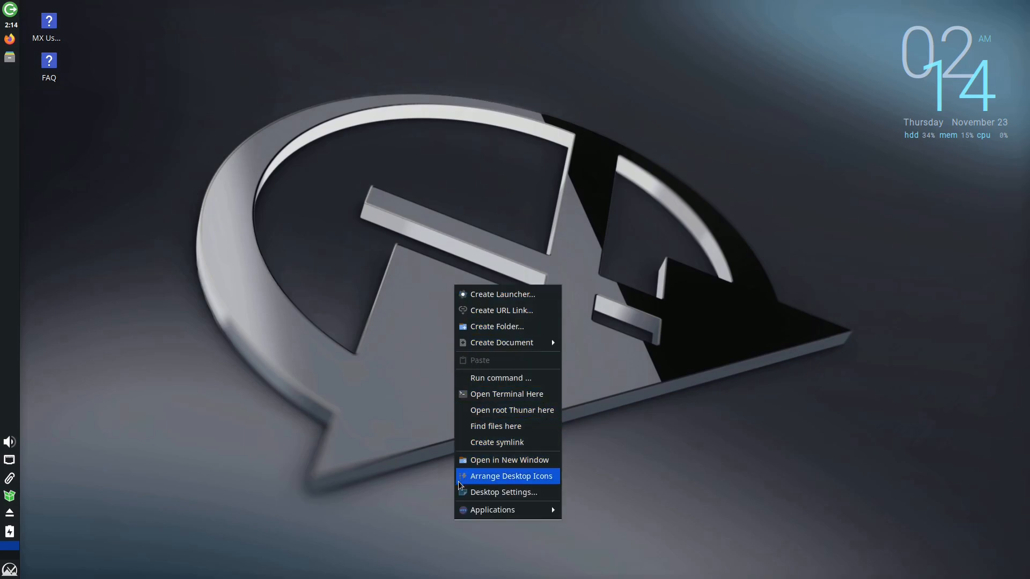
pyautogui.click(510, 476)
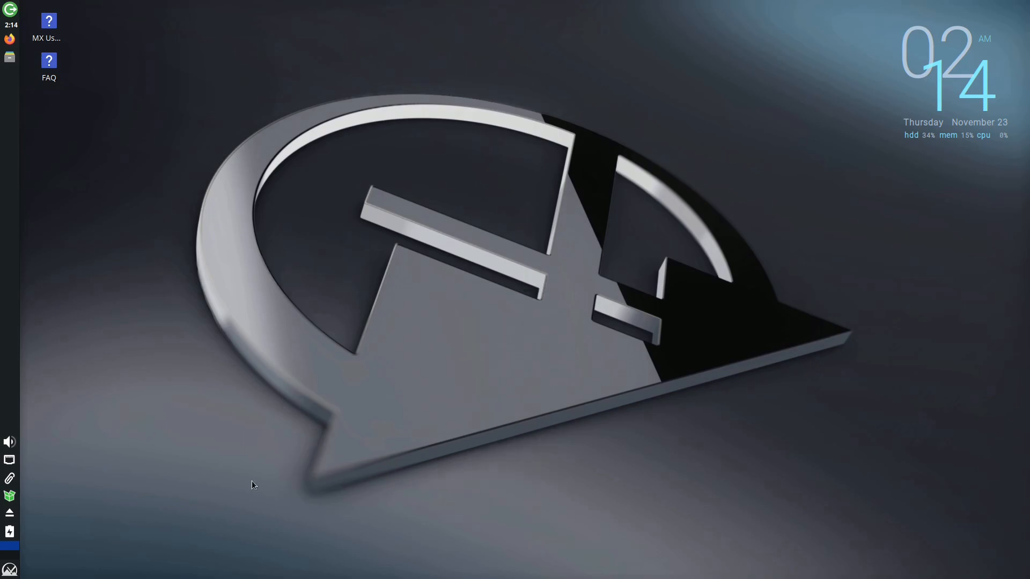
pyautogui.click(9, 569)
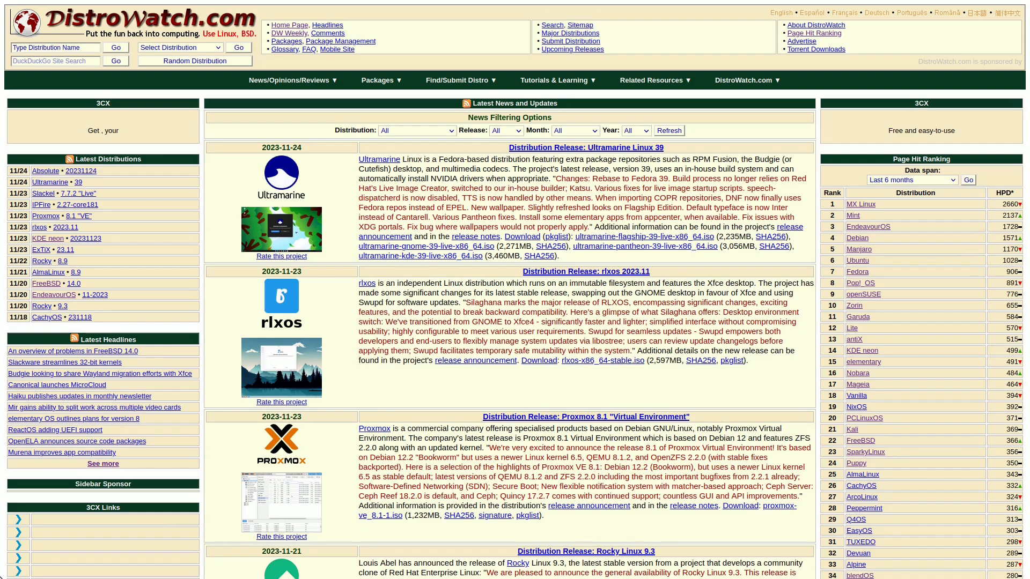
pyautogui.scroll(-3)
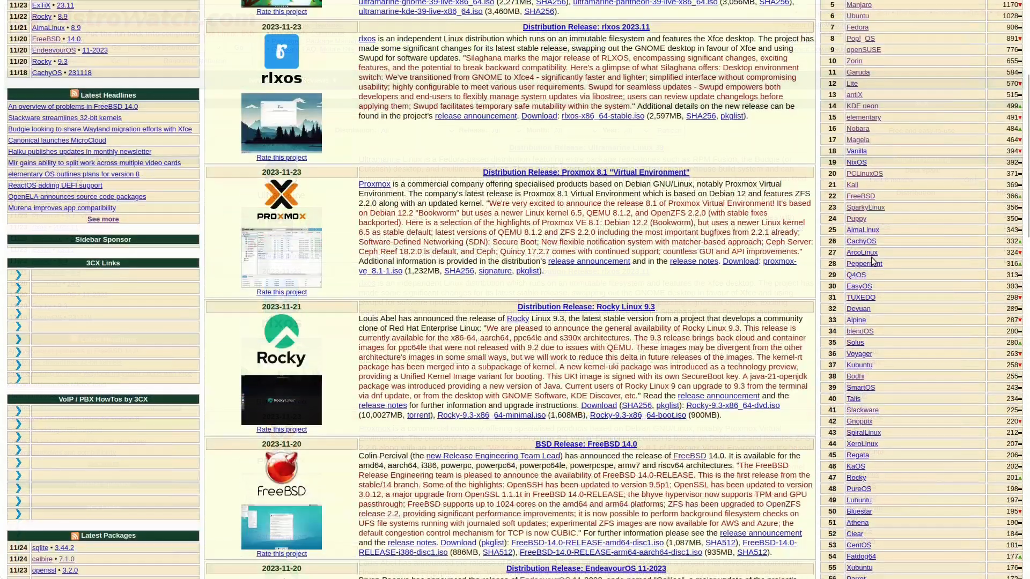
pyautogui.scroll(-3)
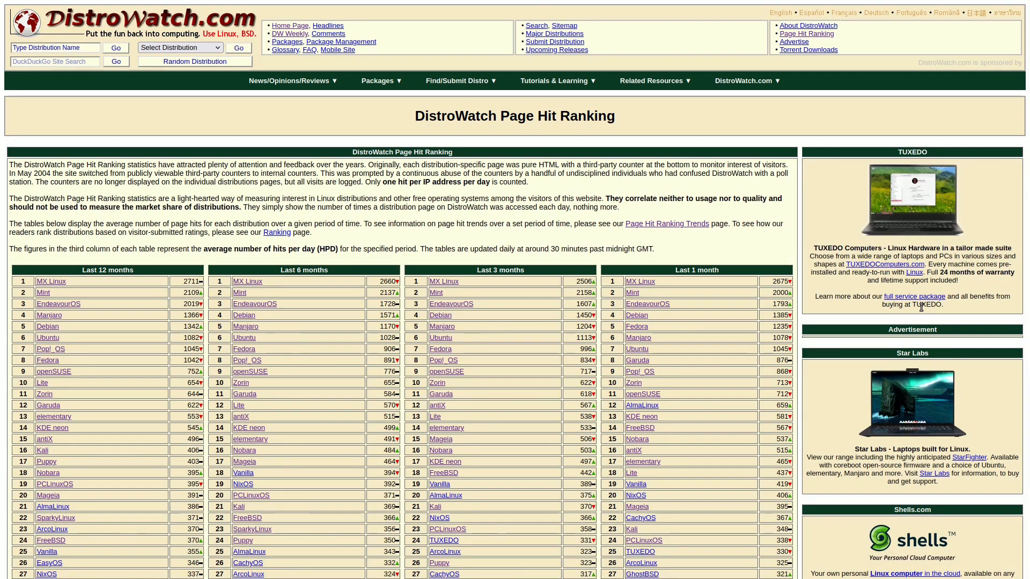
pyautogui.moveTo(688, 248)
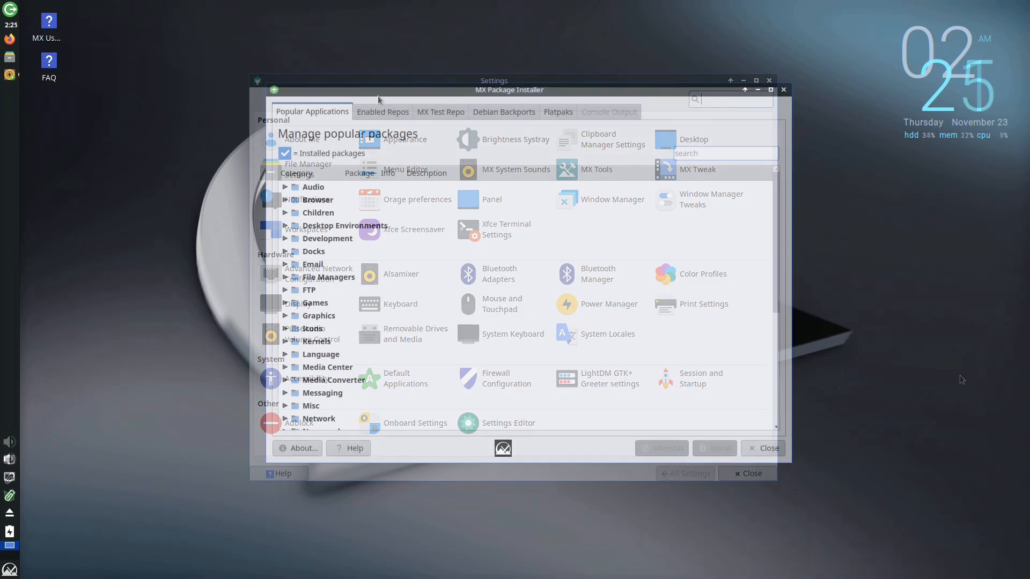
# Show the Enabled Repos tab in MX Package Installer, listing all 64889 packages.
pyautogui.click(382, 111)
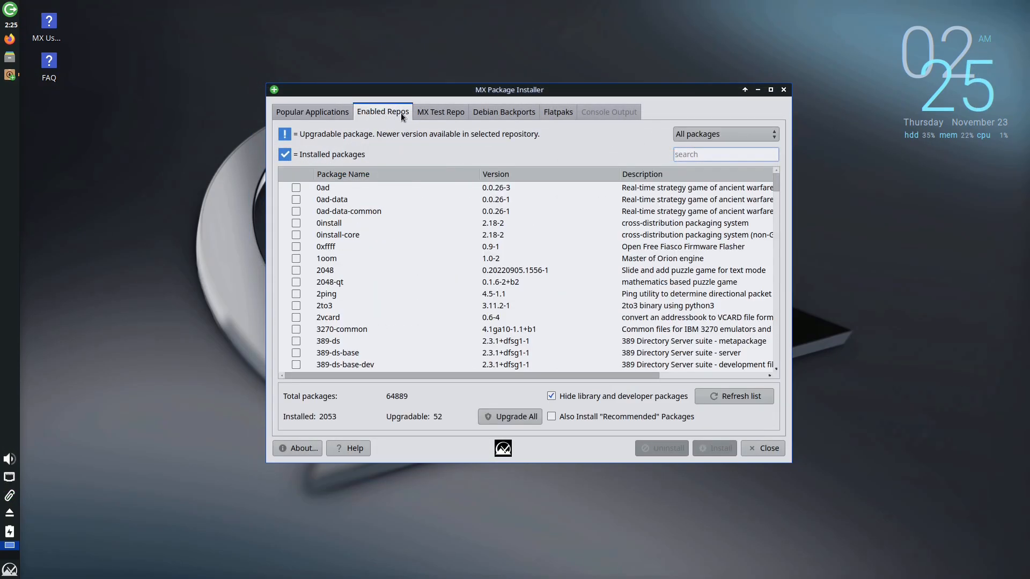
pyautogui.click(440, 111)
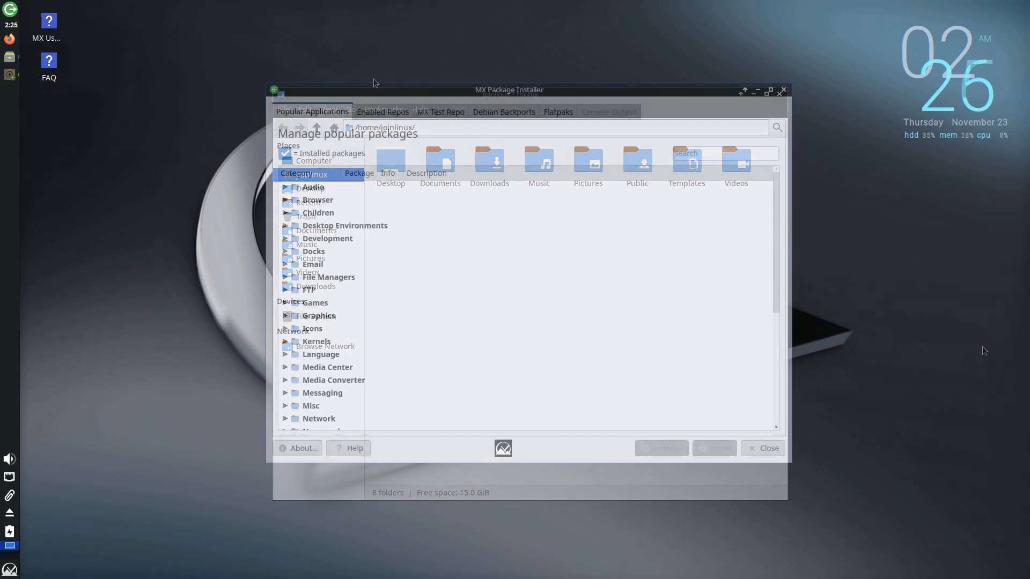
# List the 2168 Debian Backports packages from the Enabled Repos area.
pyautogui.click(383, 111)
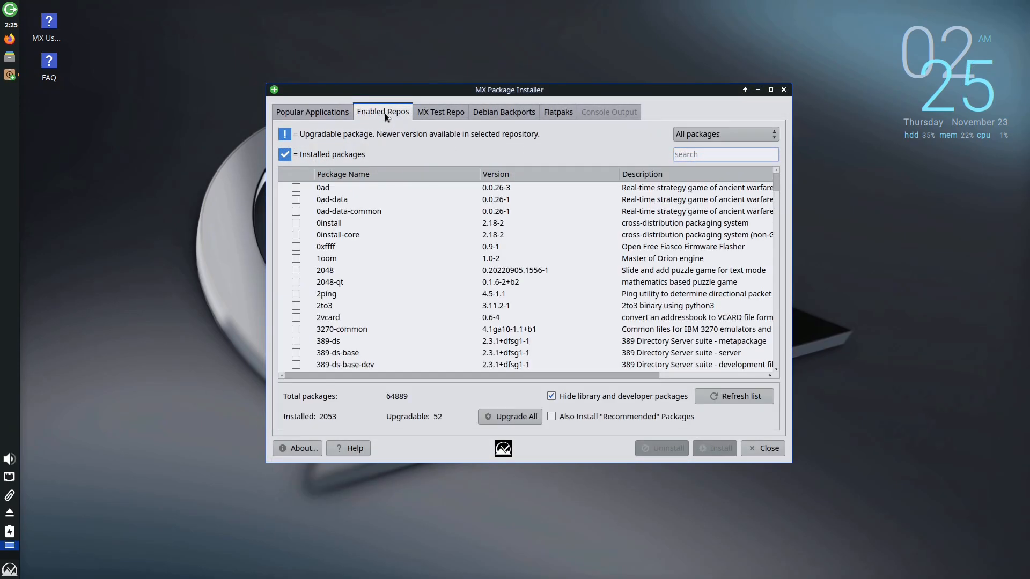
pyautogui.click(440, 111)
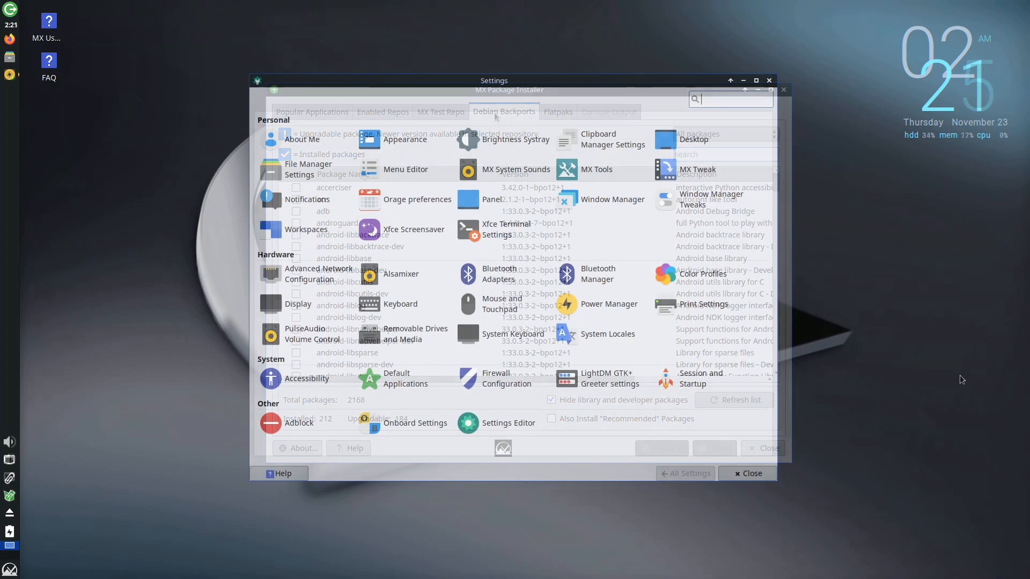
pyautogui.click(783, 90)
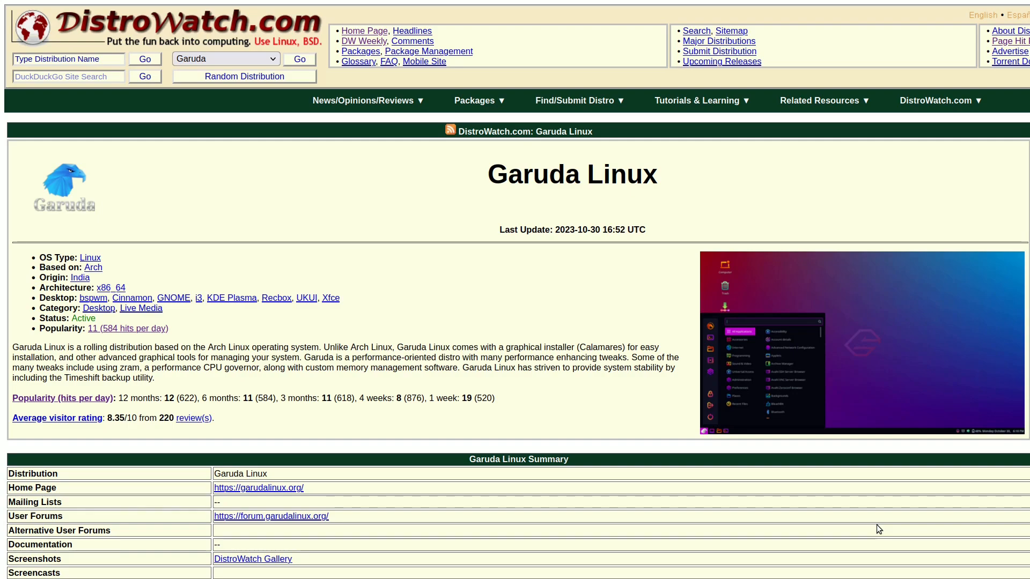
# Select Garuda in DistroWatch's distribution dropdown to open its details page.
pyautogui.click(193, 418)
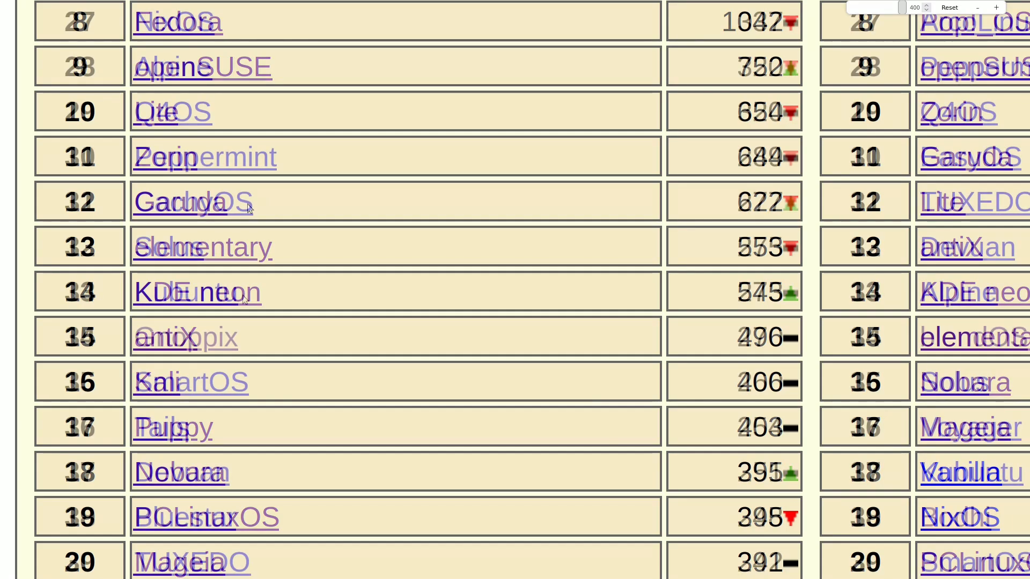
# Scroll the Page Hit Ranking tables to find Garuda in 12th place.
pyautogui.scroll(-3)
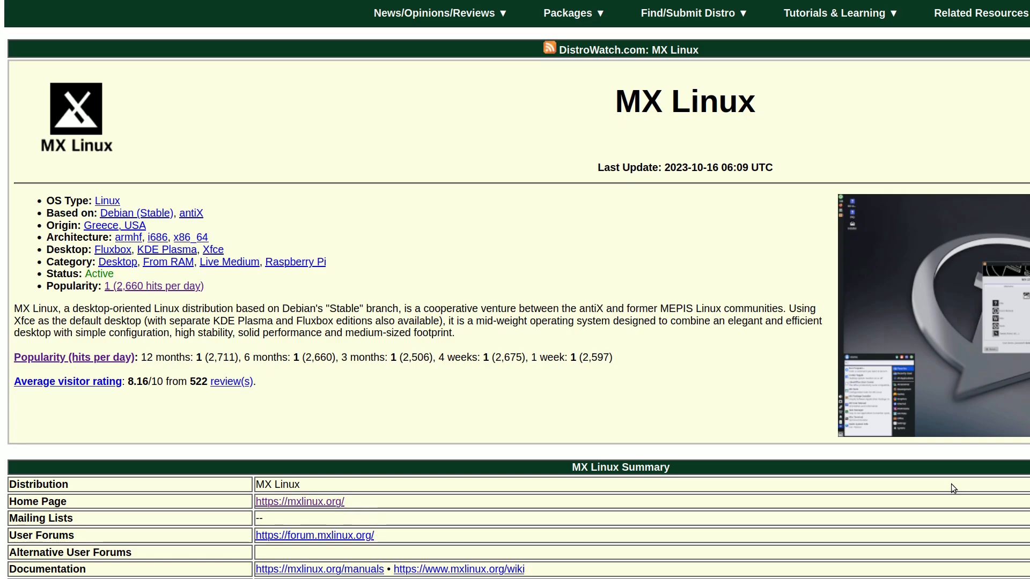
# Open MX Linux's visitor reviews (8.2 average, 522 reviews) and scroll through past reviews.
pyautogui.click(231, 381)
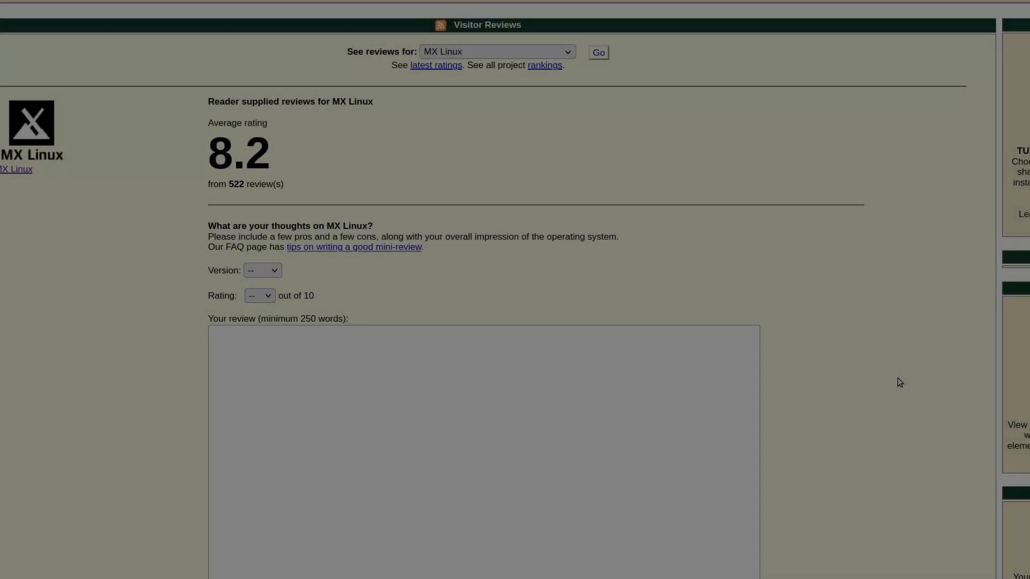
pyautogui.scroll(-3)
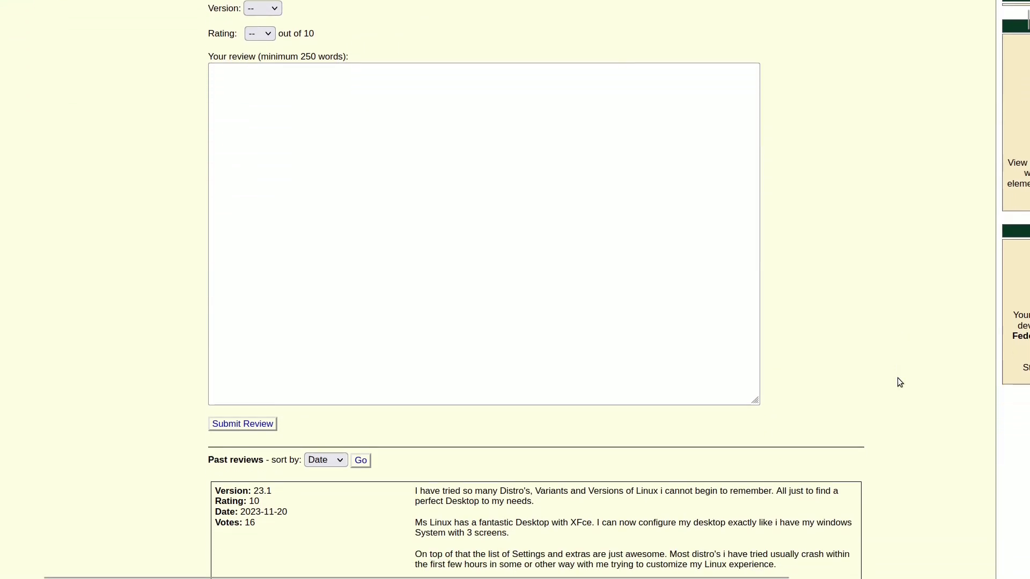
pyautogui.scroll(-3)
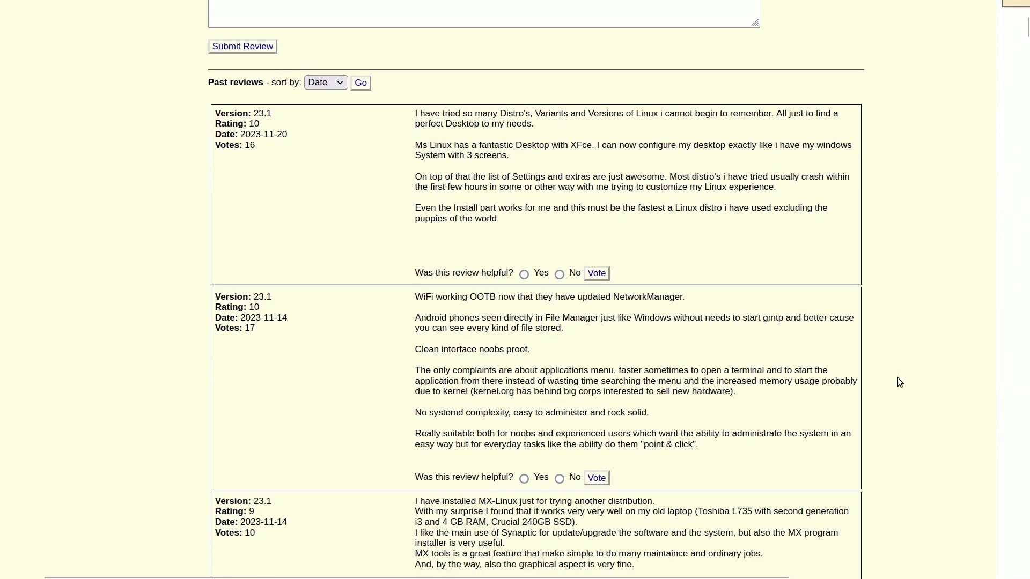
pyautogui.scroll(-3)
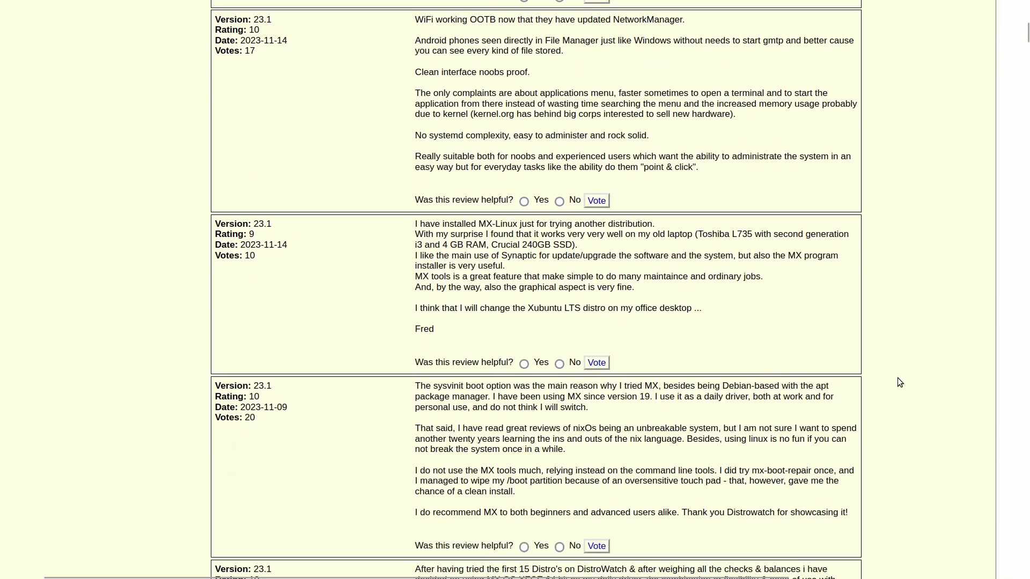
pyautogui.scroll(-3)
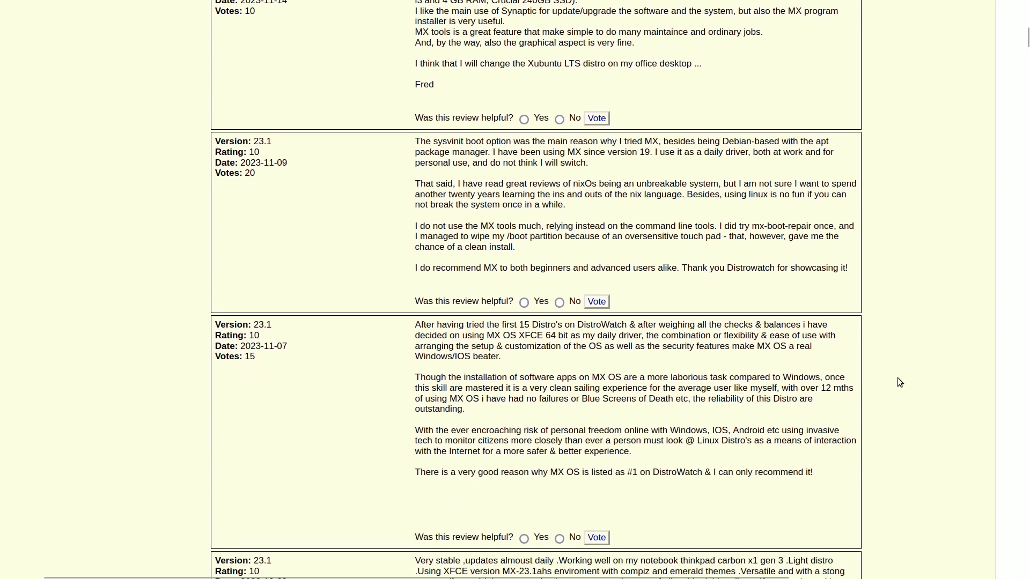
pyautogui.scroll(-3)
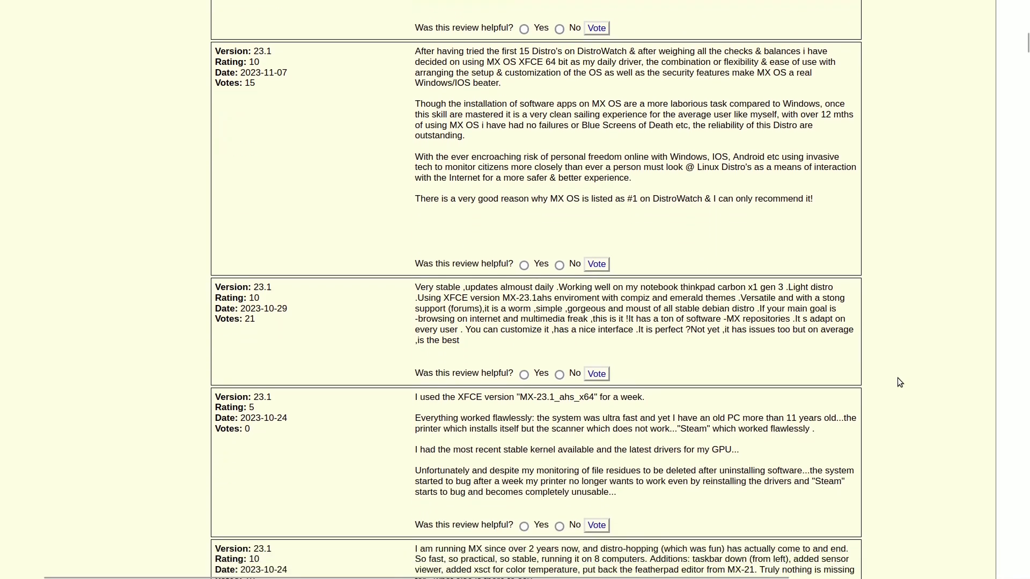
pyautogui.scroll(-3)
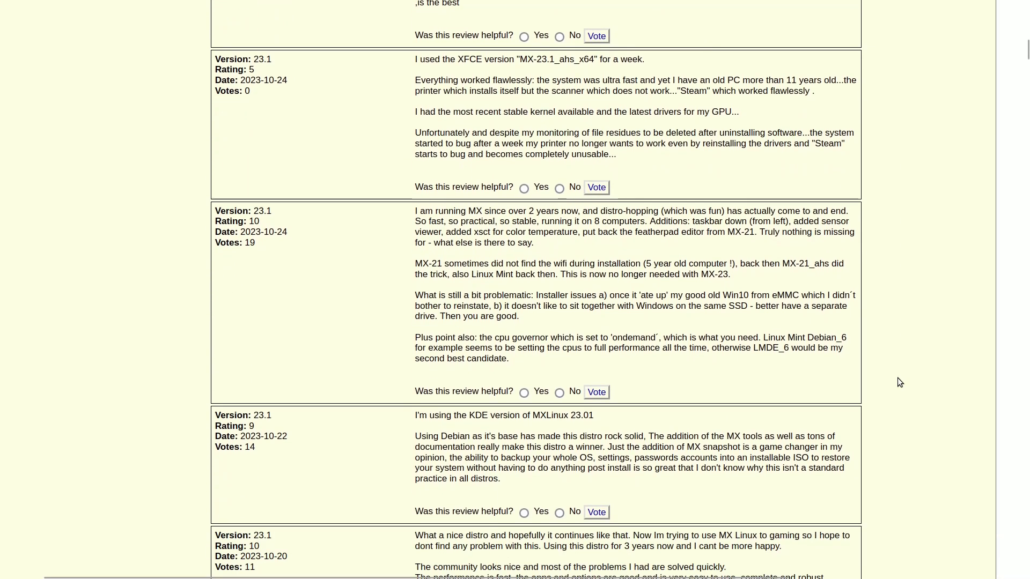